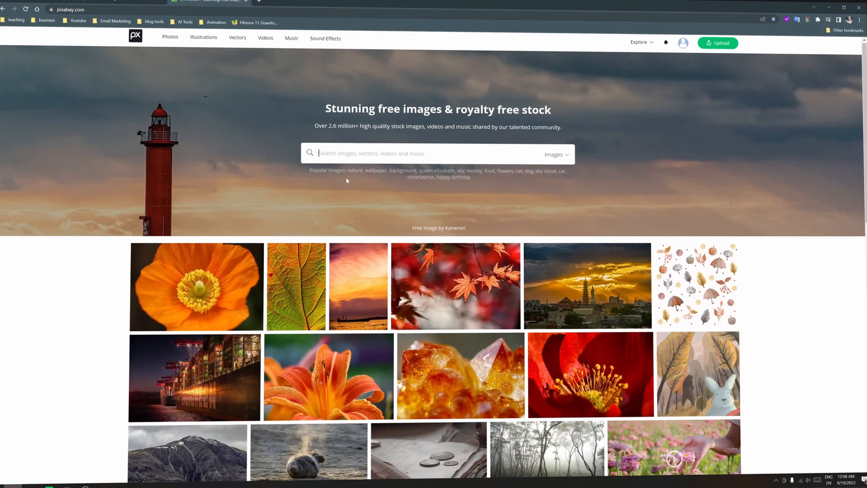
Step: Search Pixabay for 'vid' and browse the video image results
type("vid")
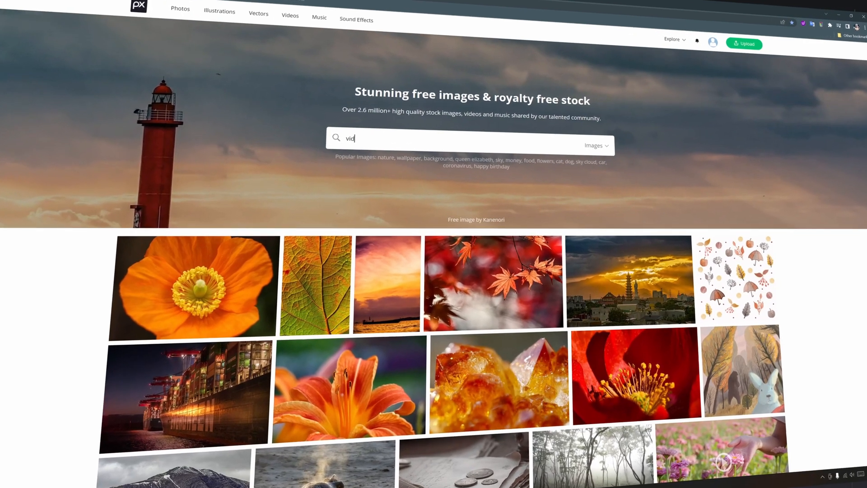
key("Enter")
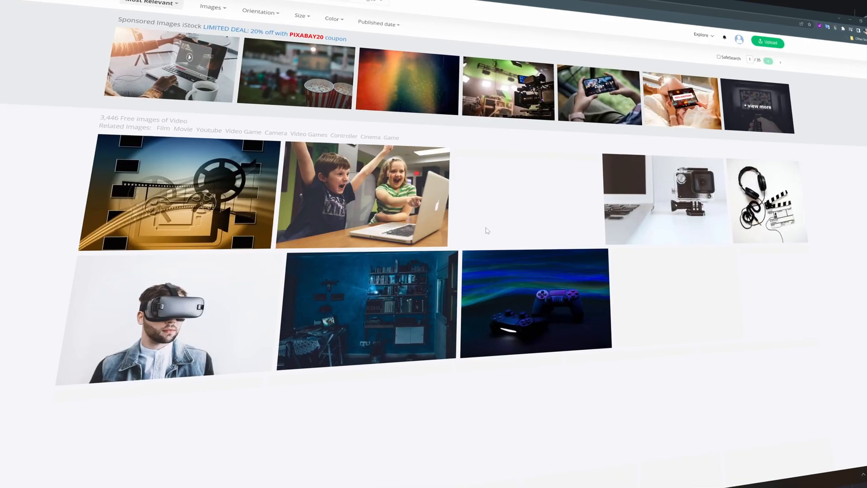
scroll("down", 3)
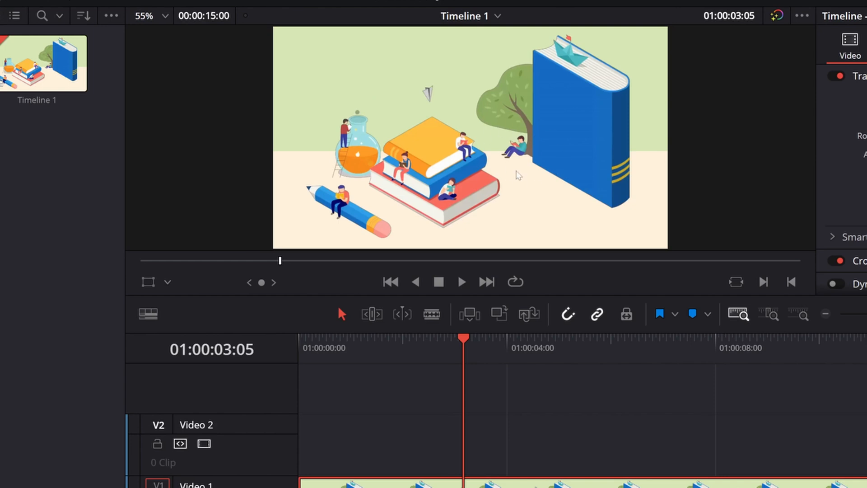
mouse_move(72, 183)
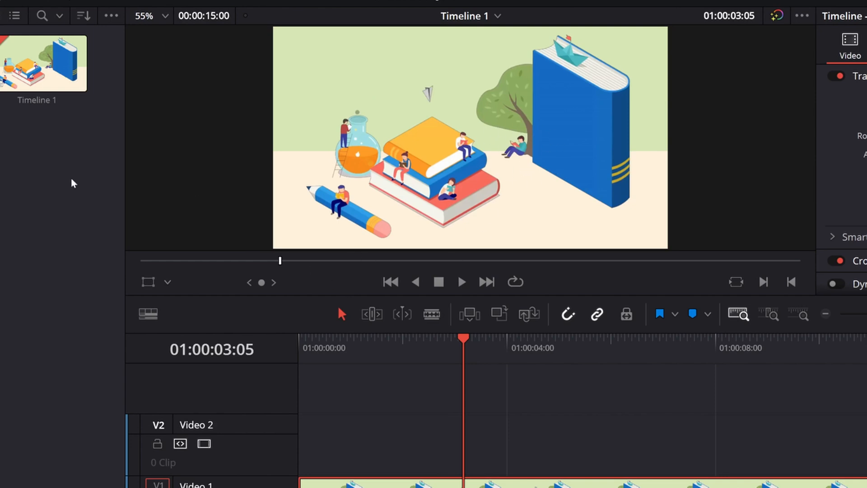
Step: Find the Adjustment Clip in the Effects Library by searching 'dj'
left_click(158, 32)
type("a")
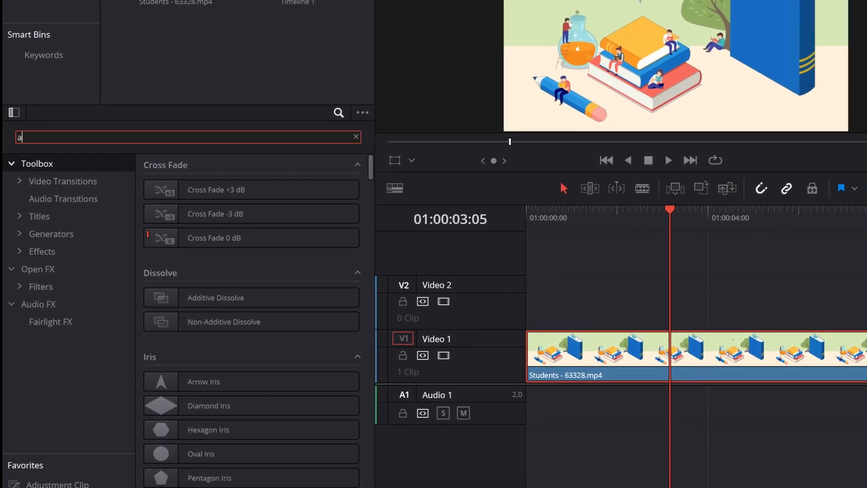
type("dj")
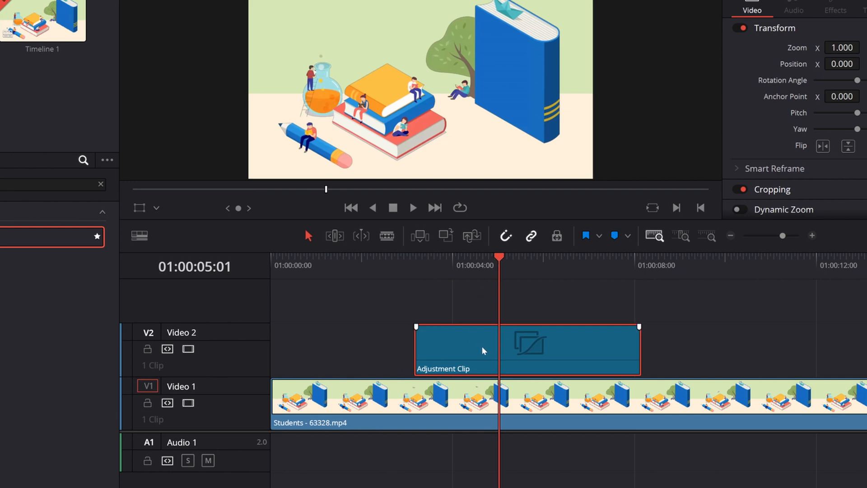
mouse_move(455, 360)
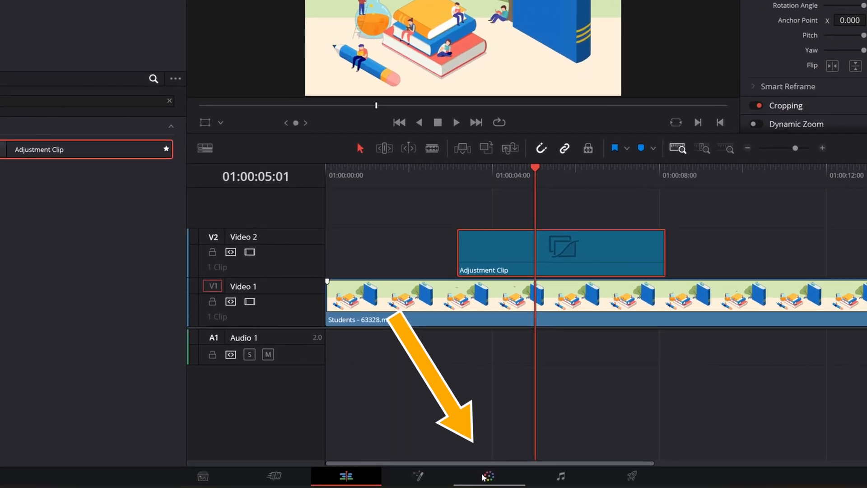
Step: Switch to the Color page with the adjustment clip loaded
left_click(487, 476)
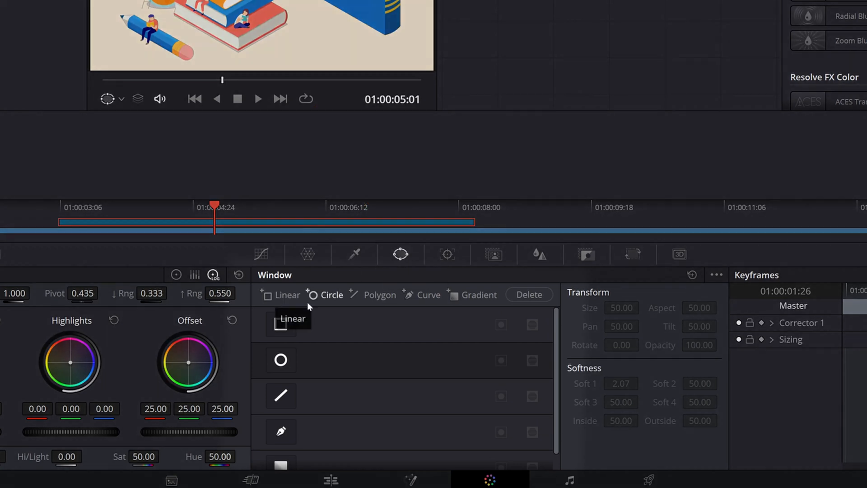
mouse_move(479, 295)
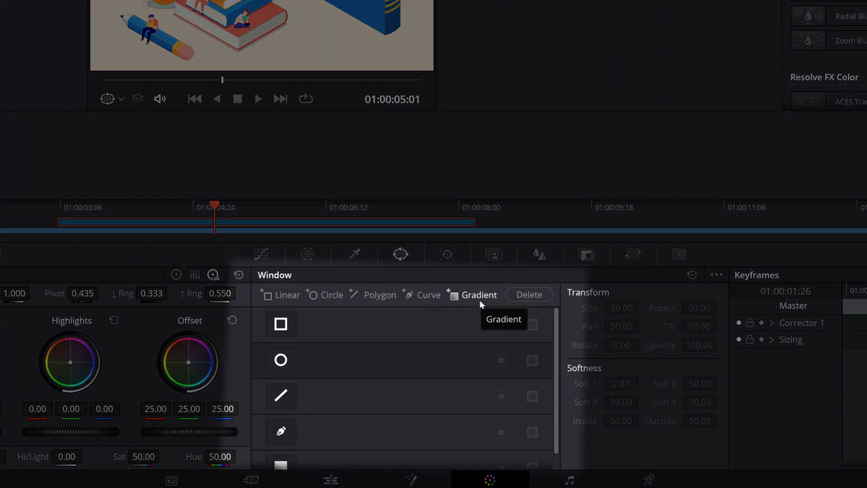
mouse_move(281, 299)
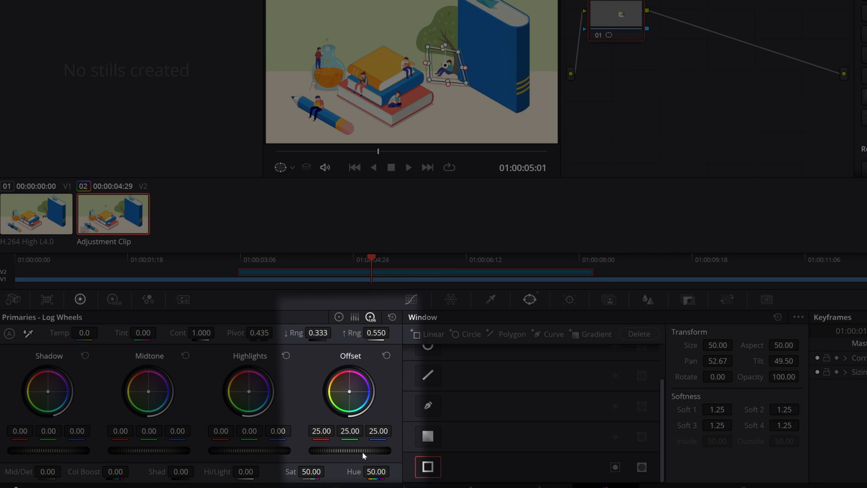
Step: Lower the Offset to darken the picture and invert the linear window around the reader
left_click_drag(354, 450, 364, 450)
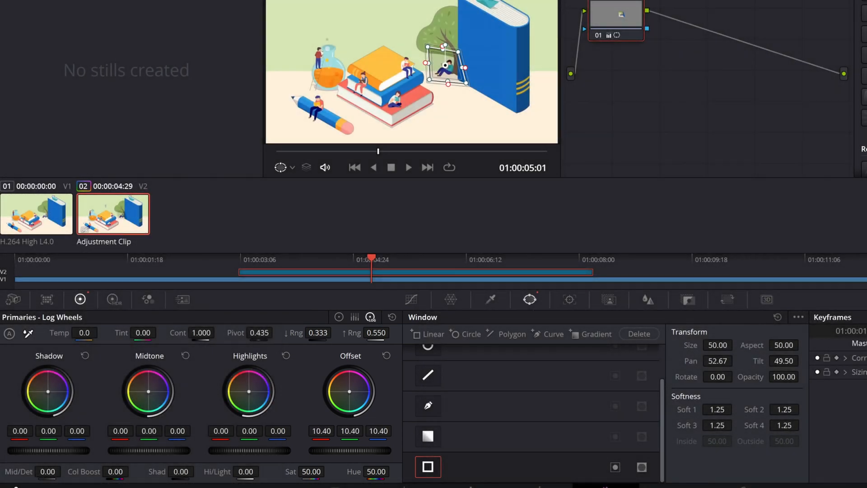
left_click_drag(350, 391, 343, 409)
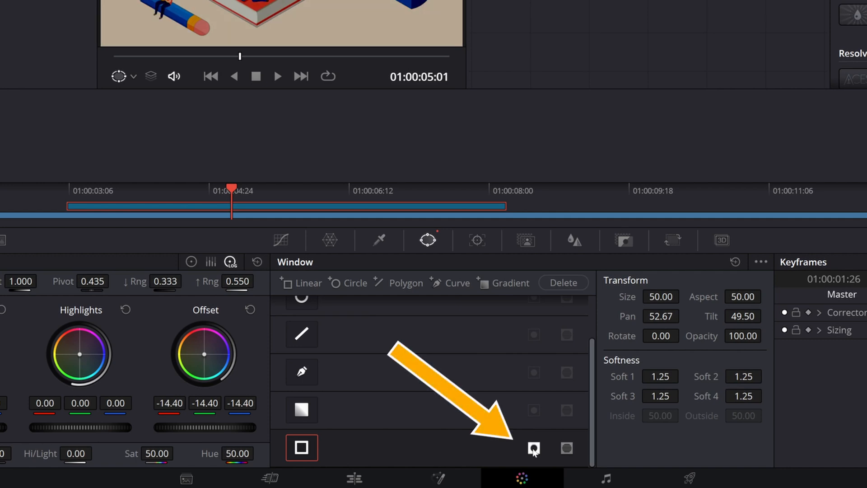
left_click(534, 448)
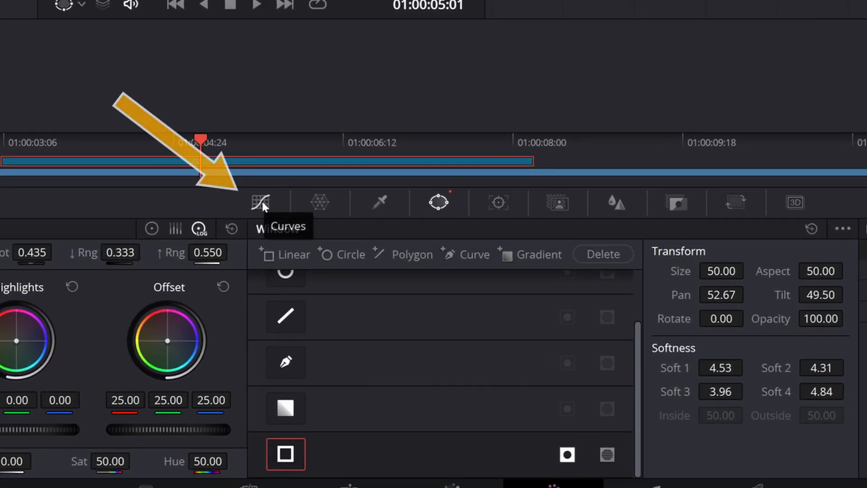
Step: Pull the curve down to darken outside the window and show Power Window overlays in the viewer
left_click(260, 202)
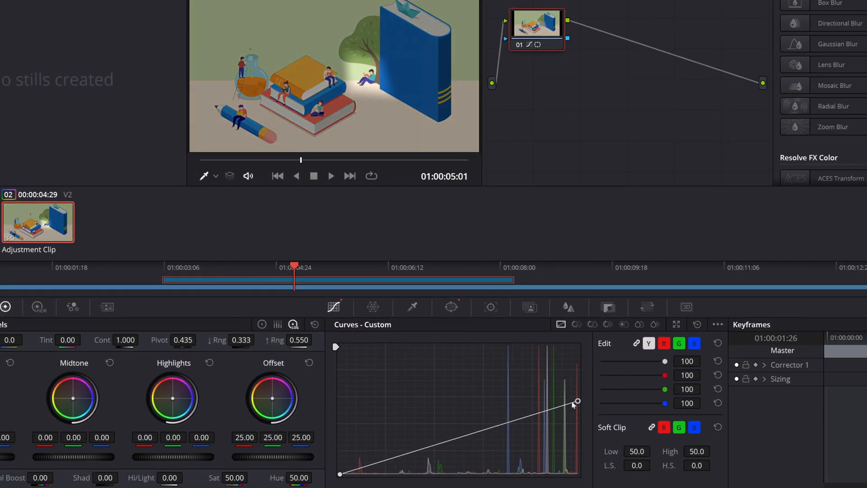
left_click_drag(578, 401, 577, 434)
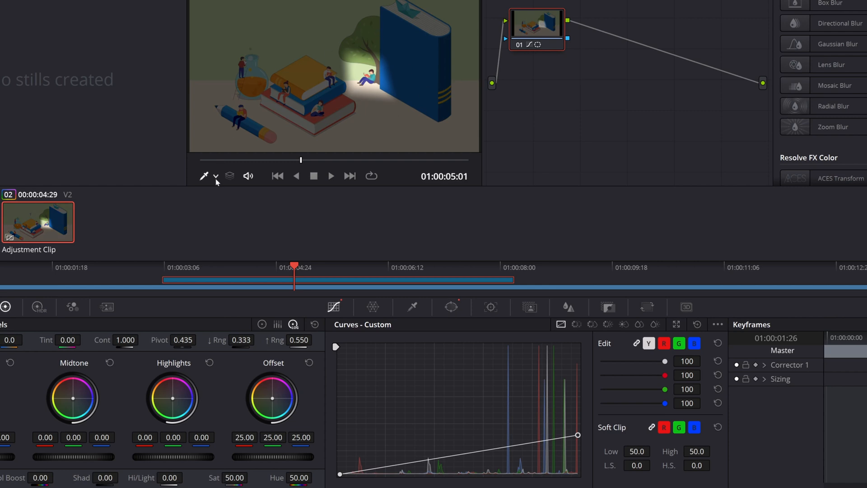
left_click(216, 176)
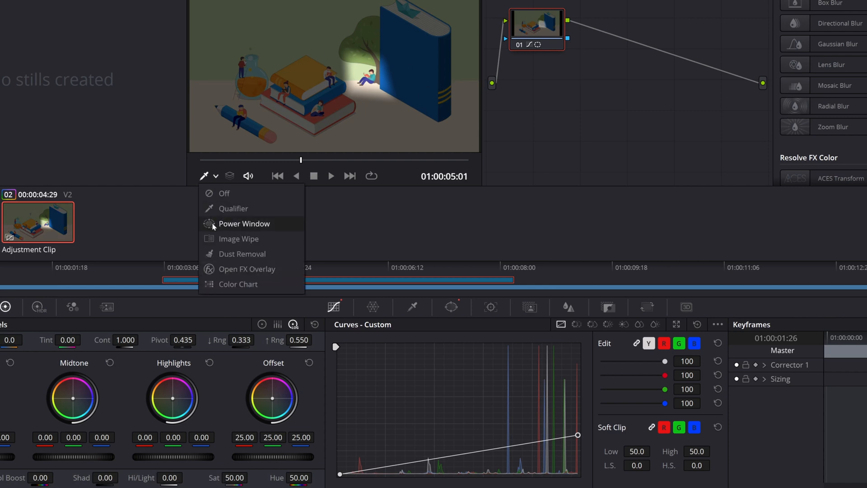
left_click(244, 223)
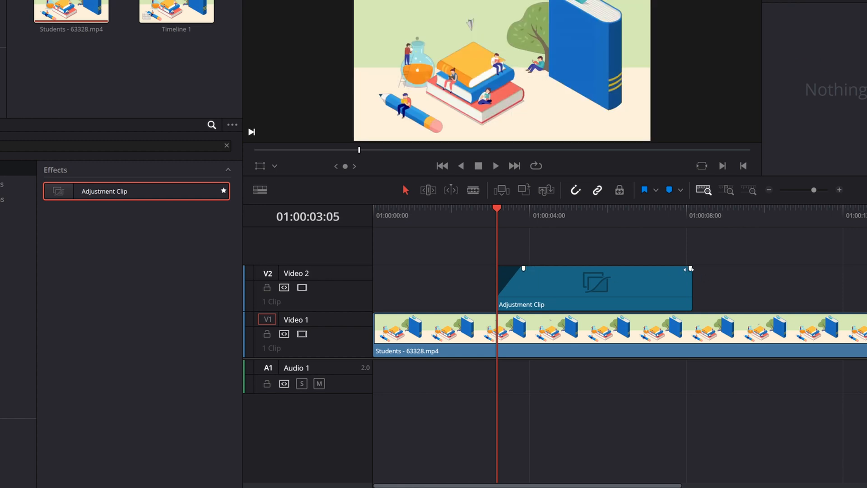
Step: Add a fade-out to the adjustment clip's end and play back the fade from before the clip
left_click_drag(690, 269, 667, 270)
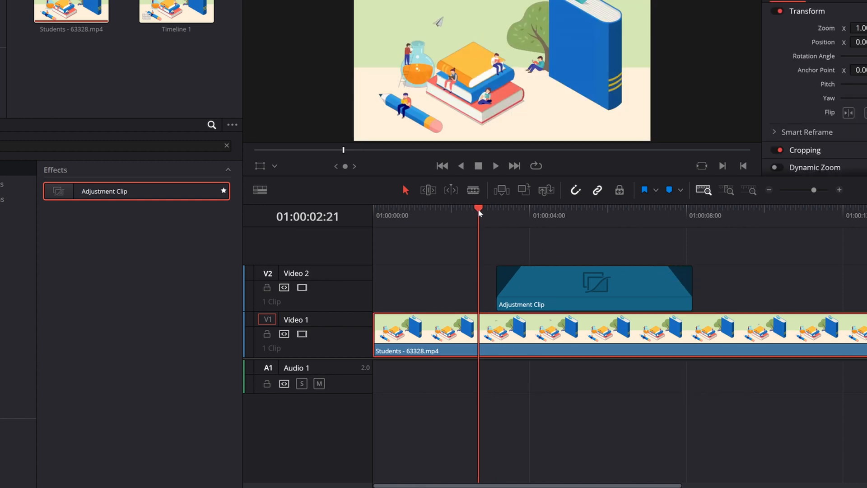
left_click(496, 166)
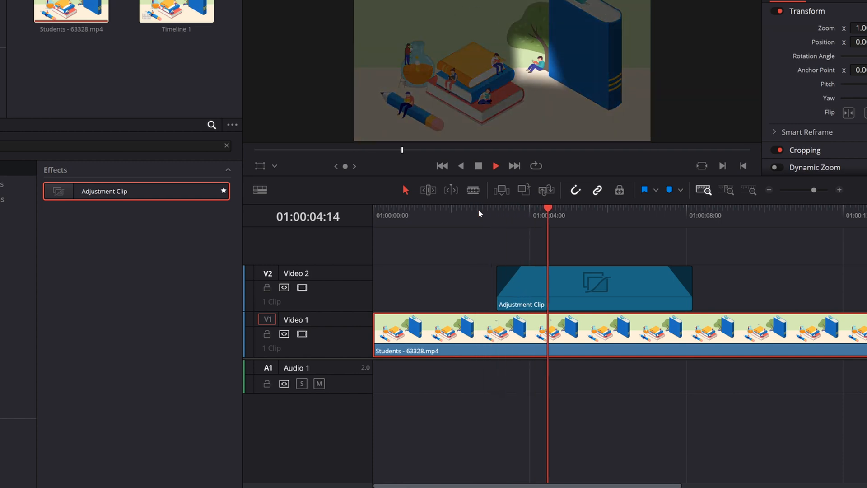
left_click(495, 165)
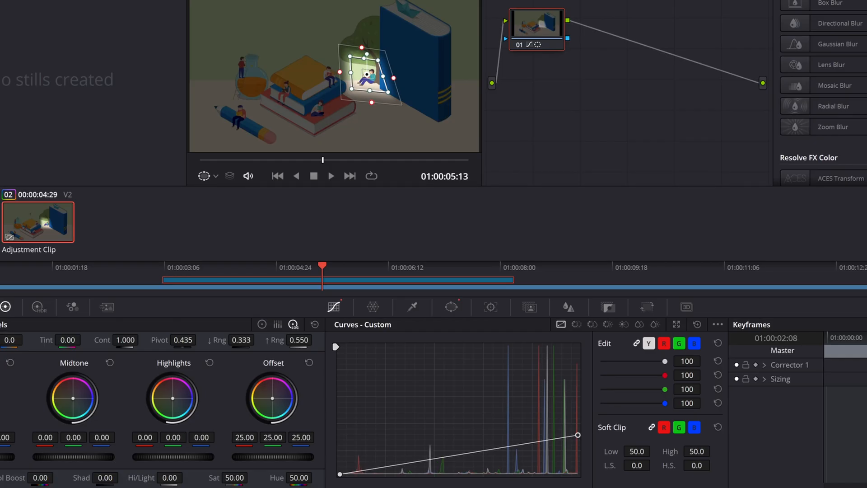
Step: Add a Circle window and position it over the figure sitting on the pencil
left_click(452, 307)
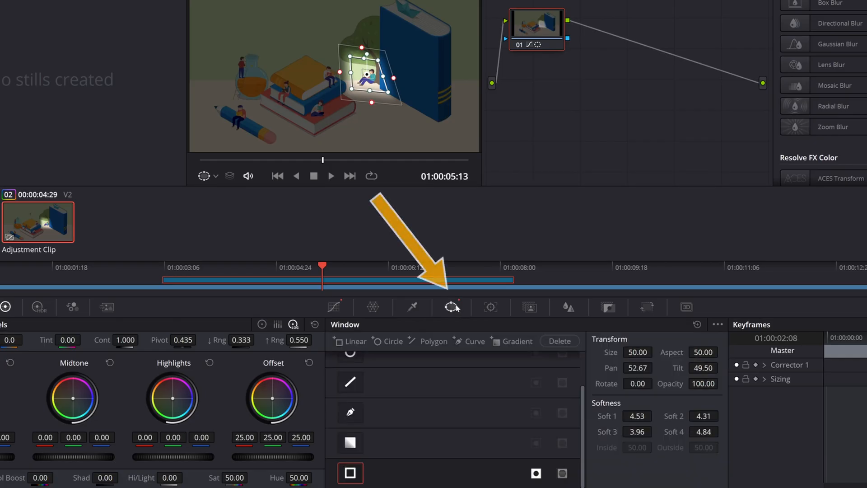
mouse_move(452, 308)
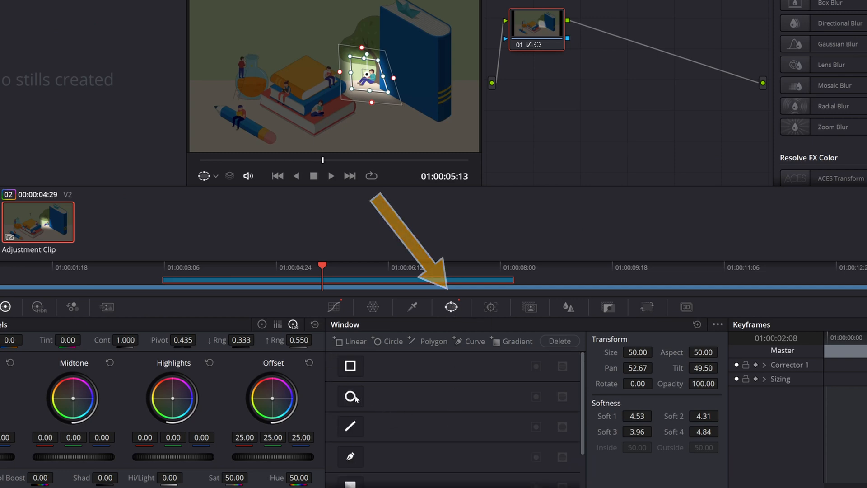
left_click(350, 394)
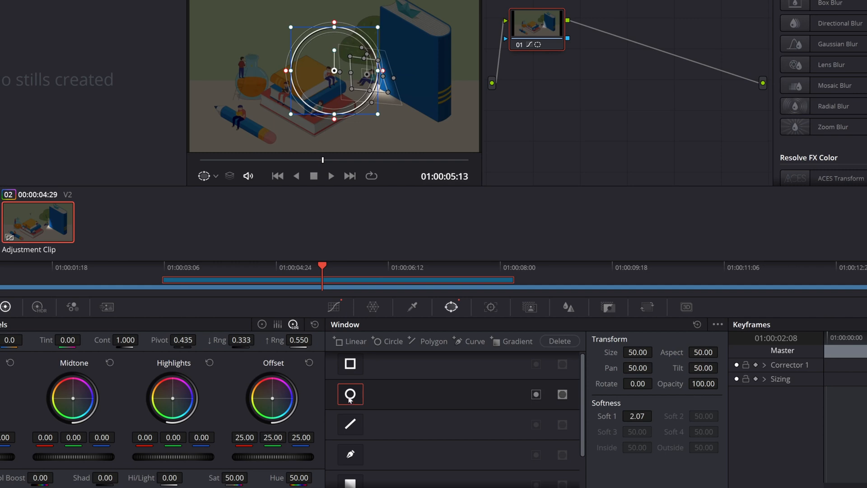
left_click_drag(333, 68, 235, 114)
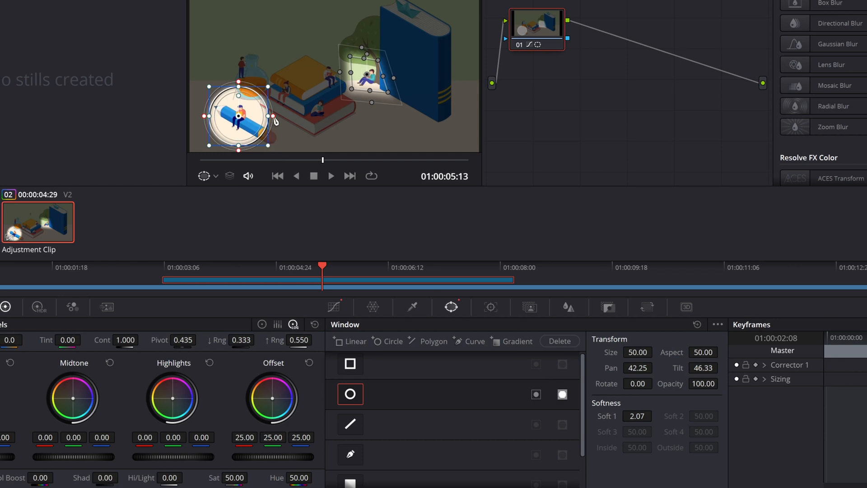
left_click_drag(276, 119, 282, 117)
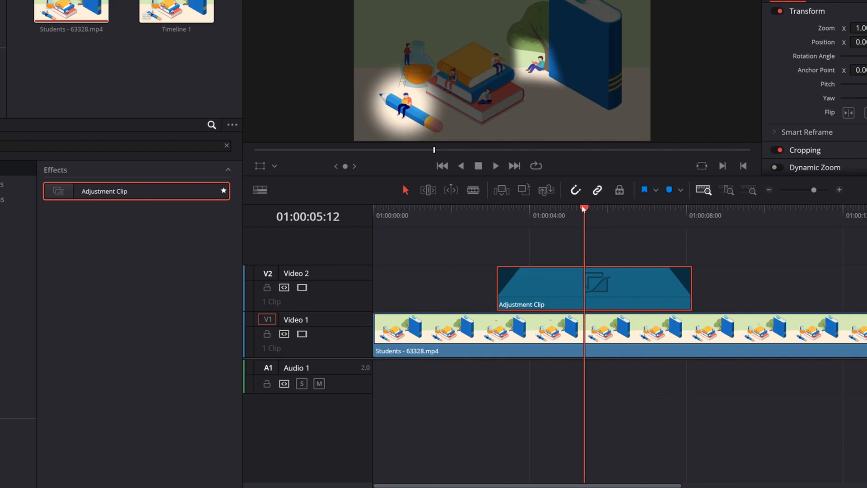
left_click(494, 165)
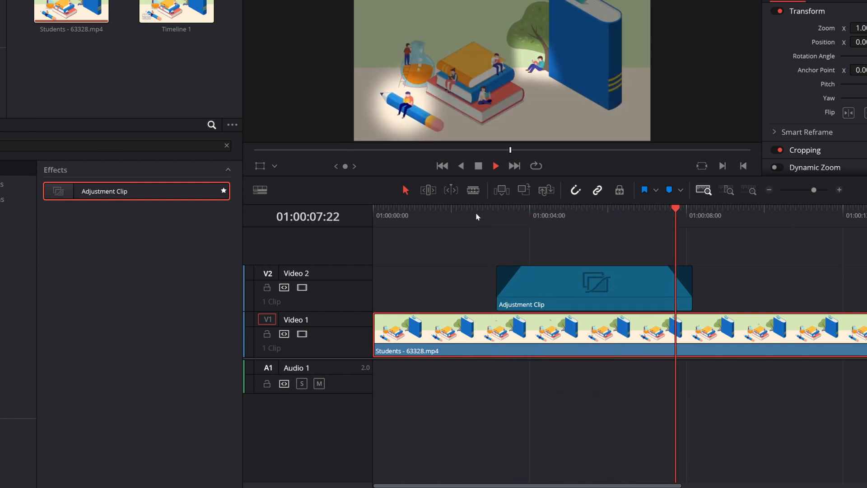
left_click(496, 166)
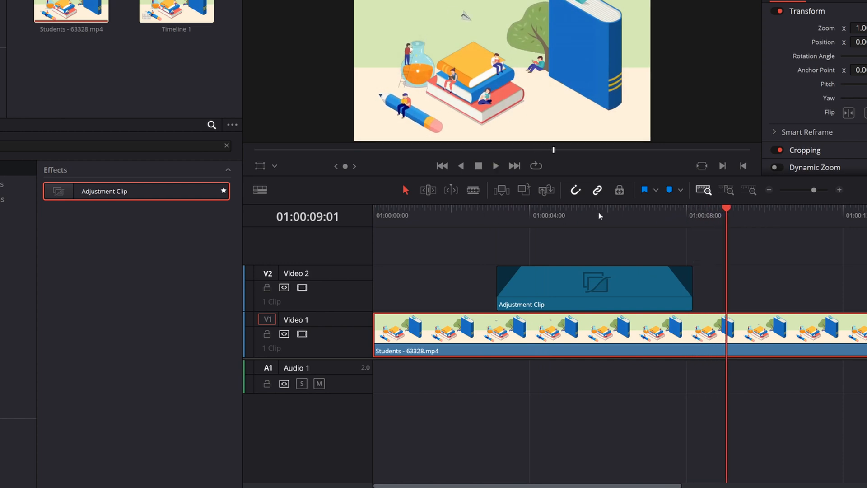